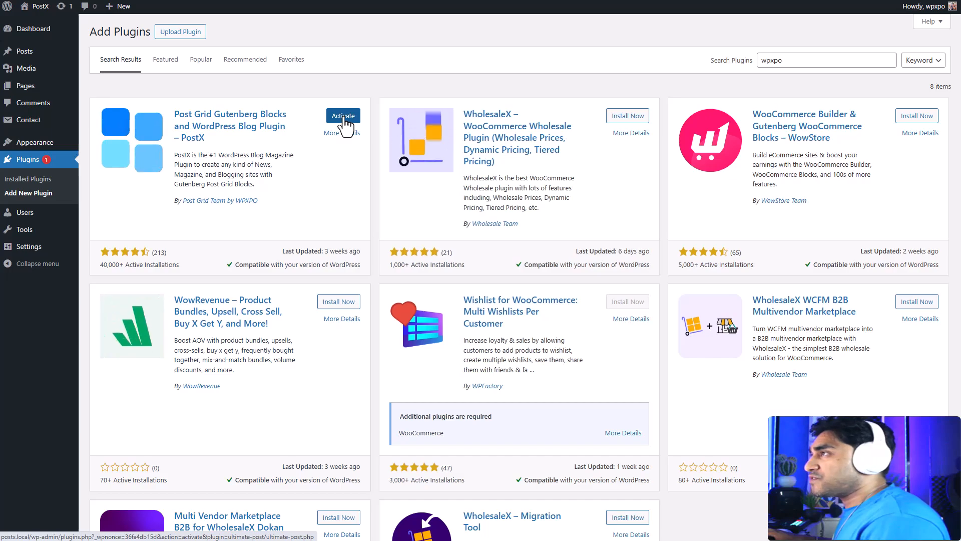
# Activate the PostX plugin from the Add Plugins search results.
pyautogui.click(343, 117)
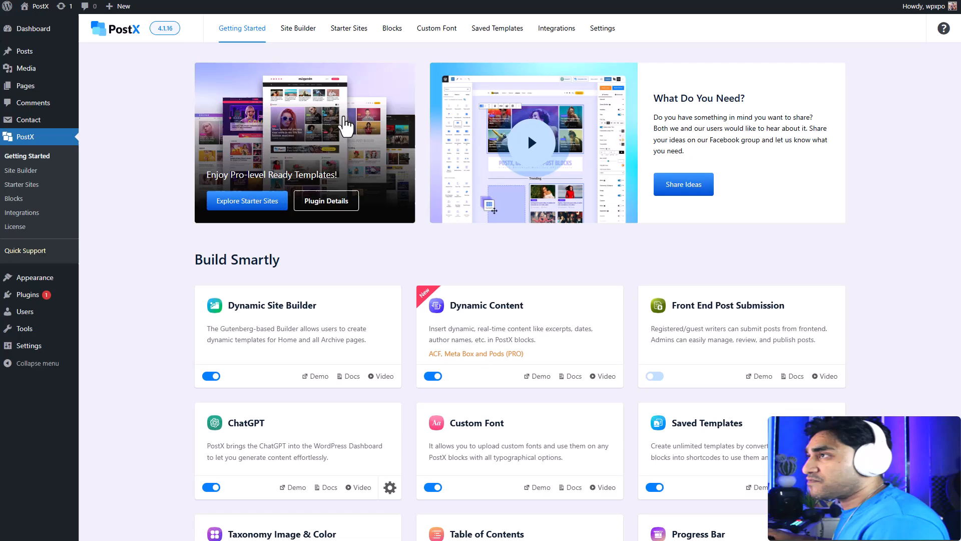
pyautogui.moveTo(615, 286)
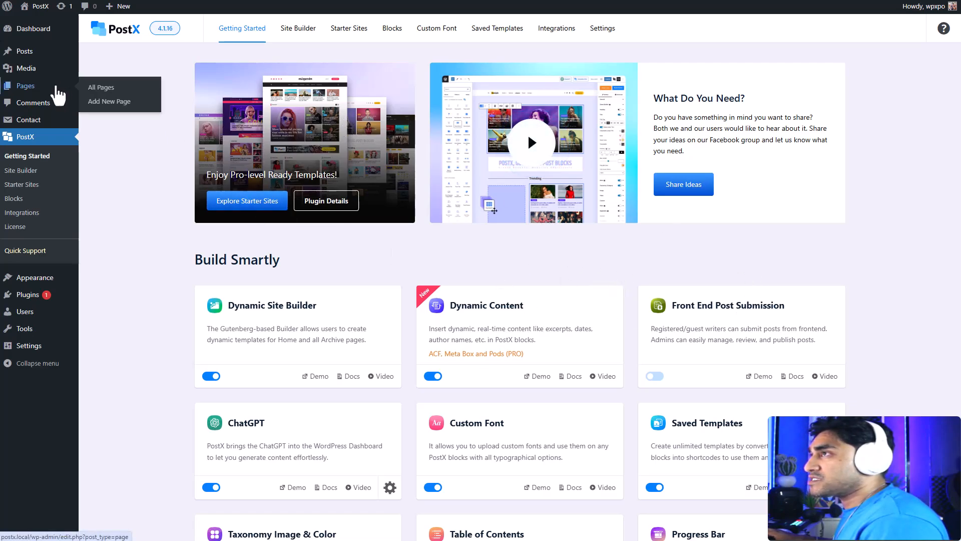
# Edit the Home page and select its Latest News post grid block.
pyautogui.click(101, 88)
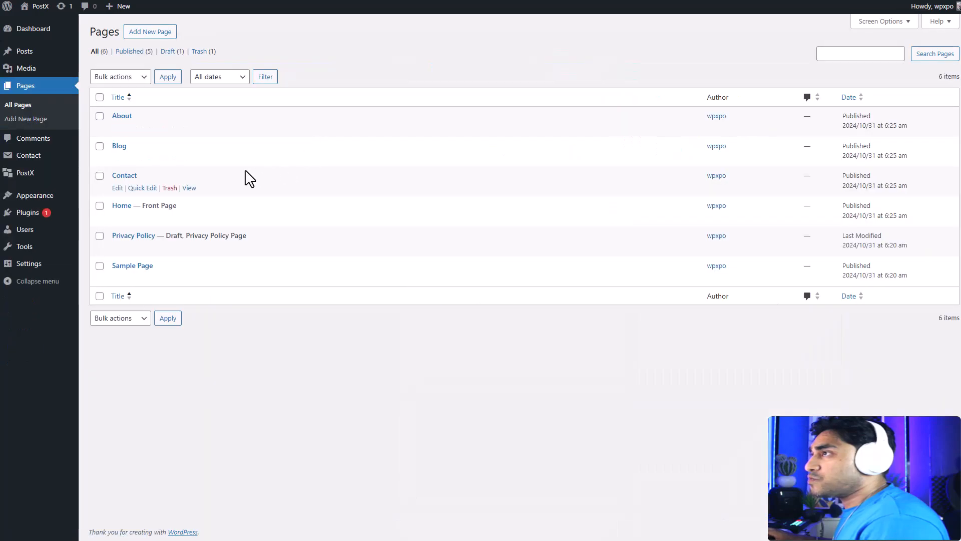
pyautogui.moveTo(117, 218)
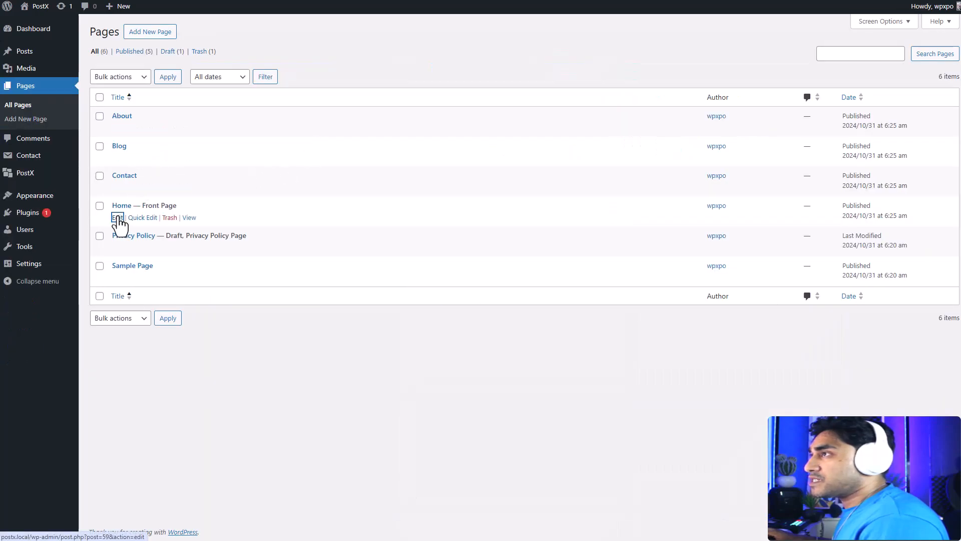
pyautogui.click(117, 218)
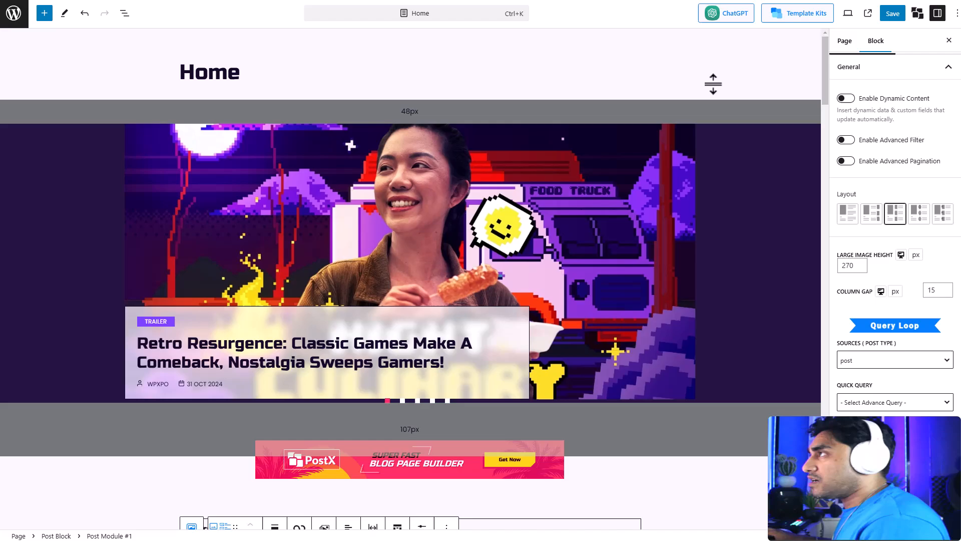
pyautogui.scroll(-3)
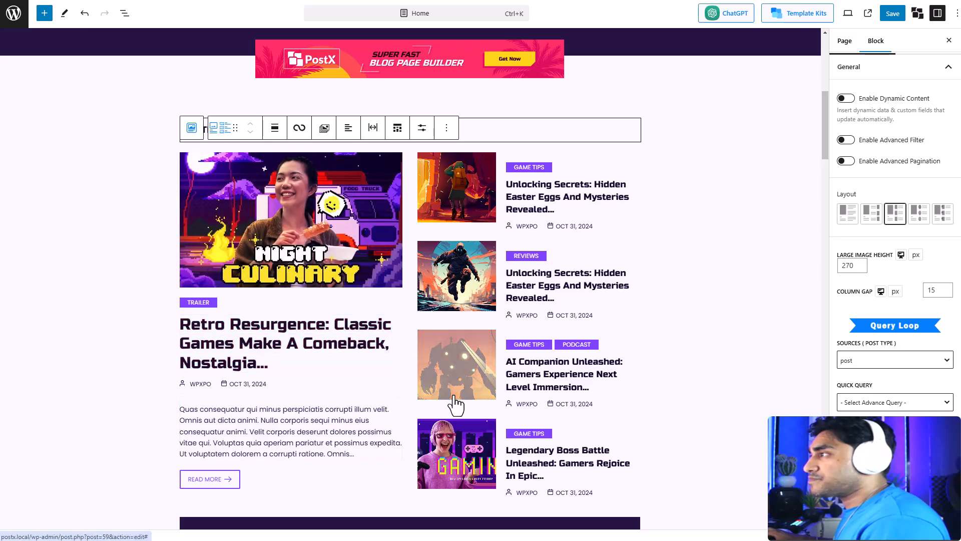
pyautogui.click(456, 362)
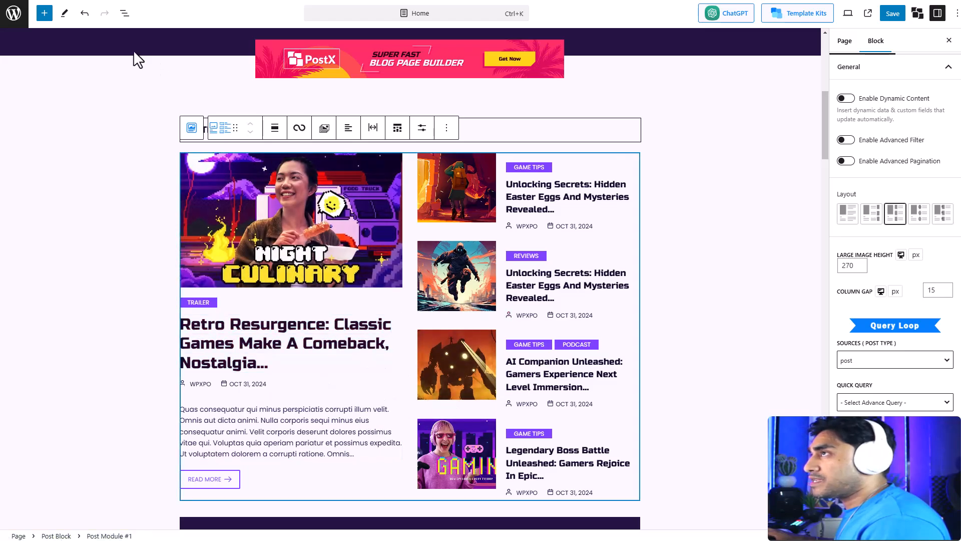
# Enable Advanced Pagination in the post grid's General settings.
pyautogui.click(43, 13)
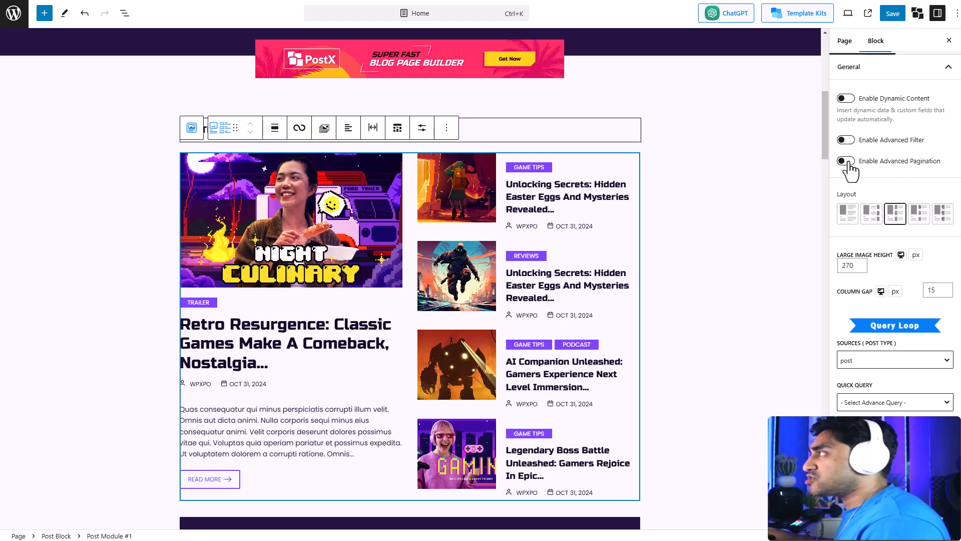
pyautogui.click(845, 160)
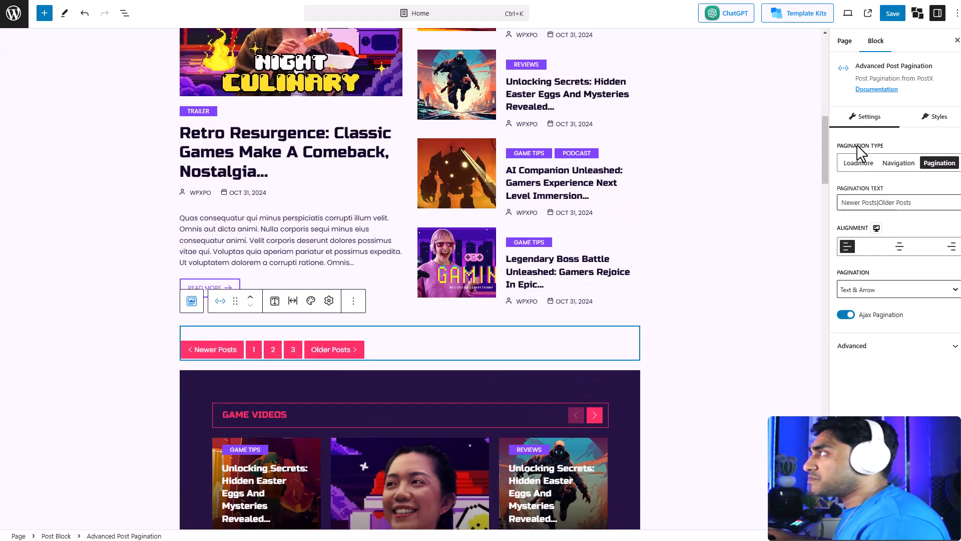
pyautogui.moveTo(376, 349)
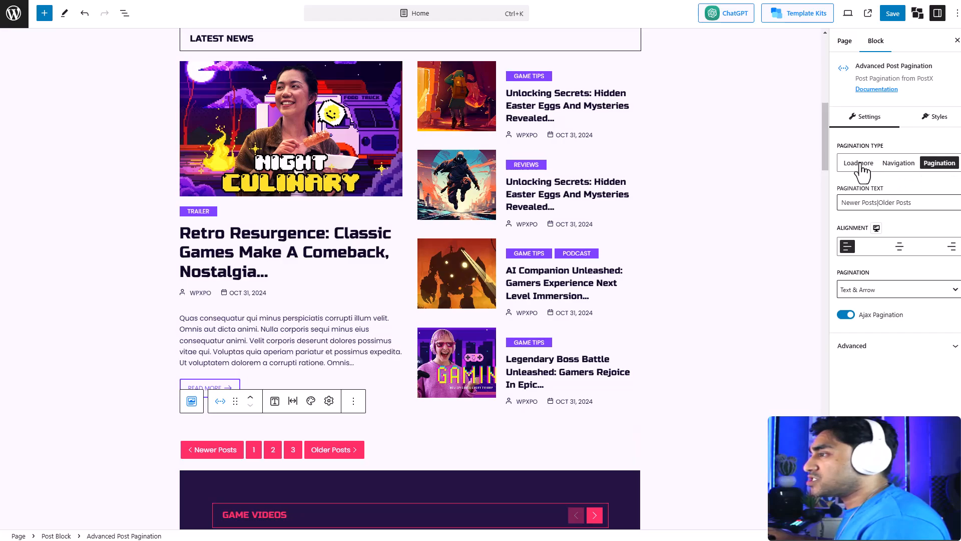
# Set Pagination Type to Loadmore with text 'Read More' and center alignment.
pyautogui.click(858, 162)
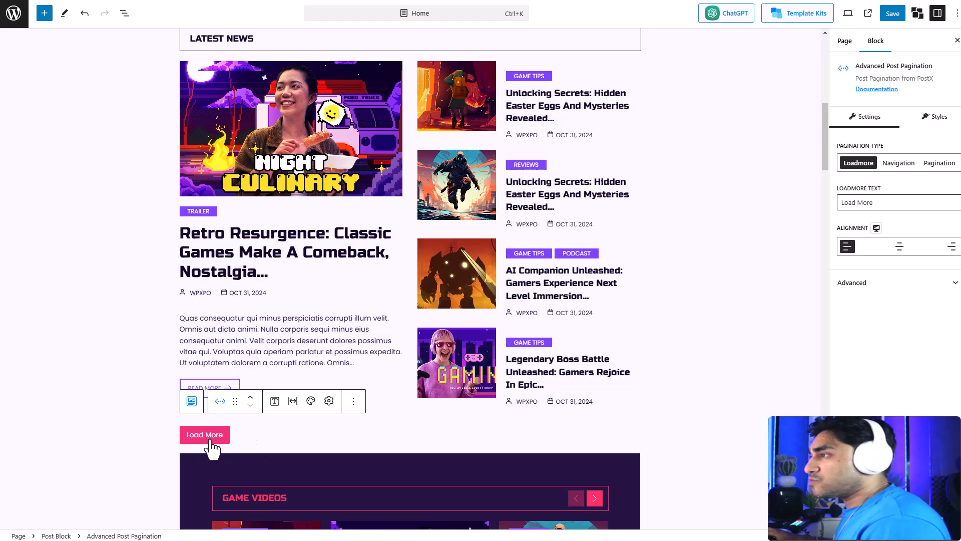
pyautogui.click(895, 202)
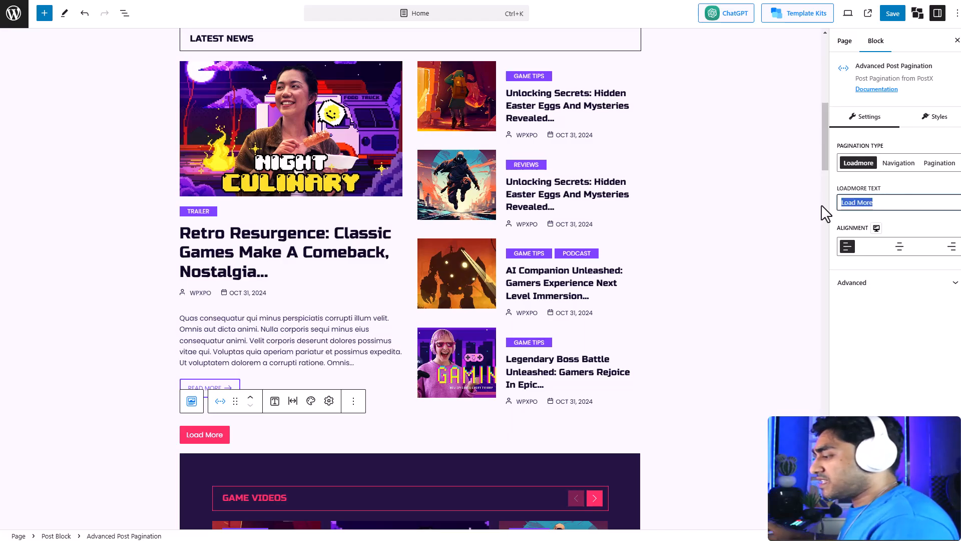
pyautogui.write('Read')
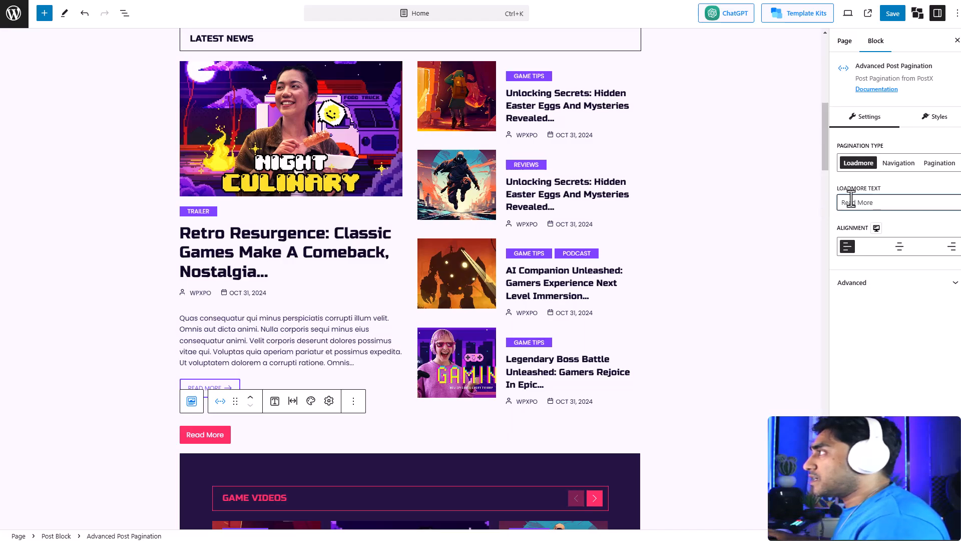
pyautogui.click(899, 246)
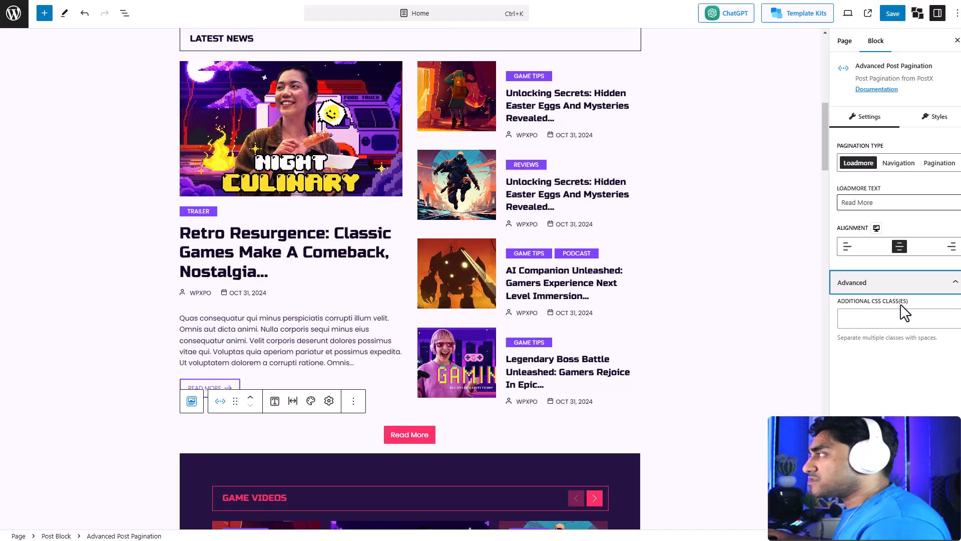
pyautogui.click(852, 282)
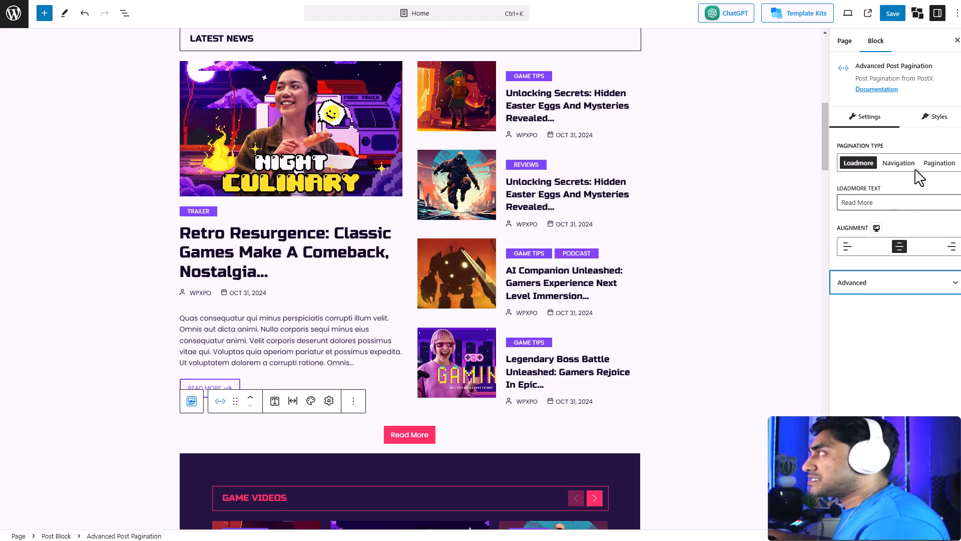
pyautogui.moveTo(931, 136)
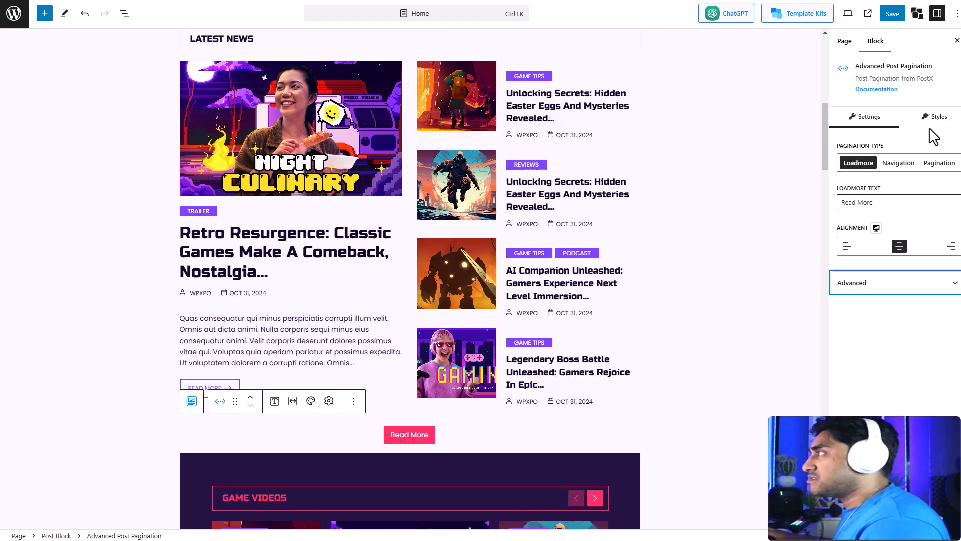
# Adjust the button's typography in the Styles settings.
pyautogui.click(938, 116)
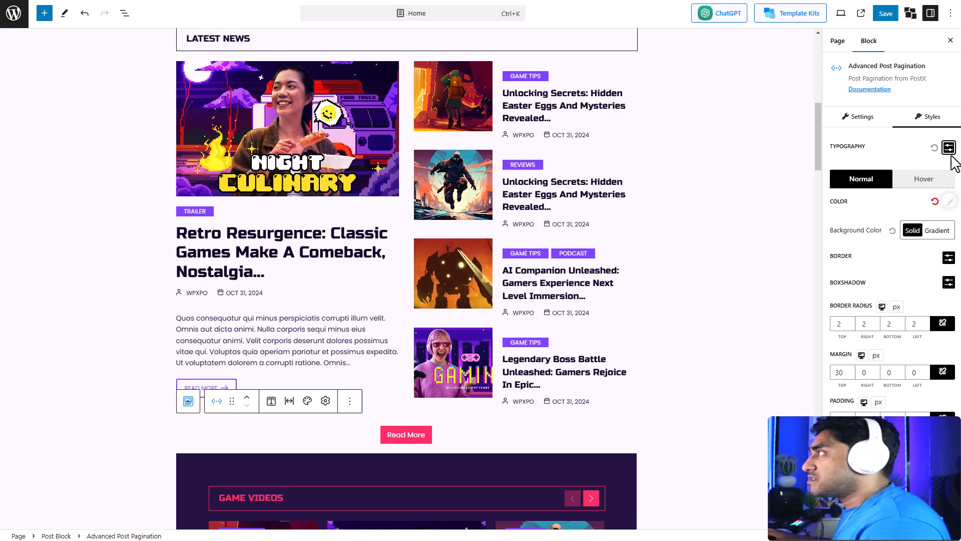
pyautogui.click(948, 147)
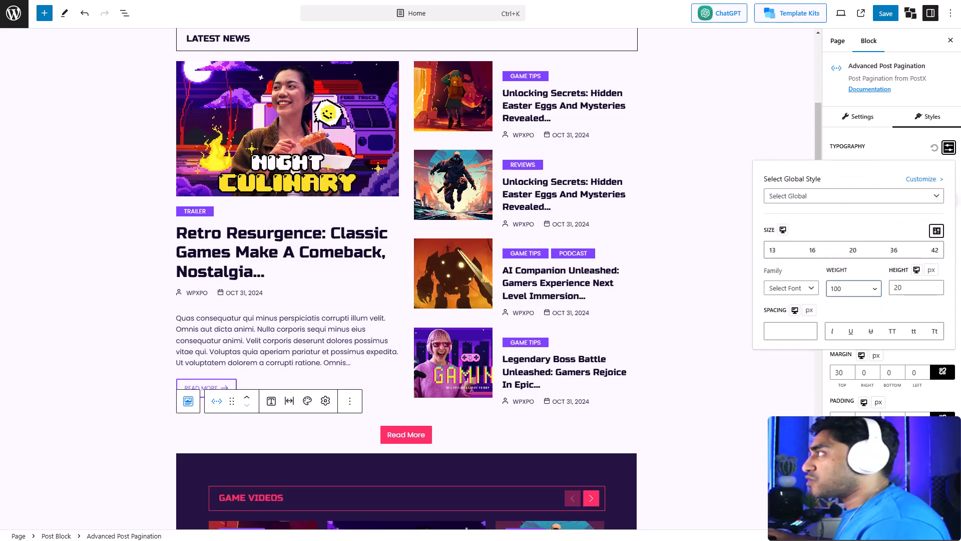
pyautogui.click(851, 195)
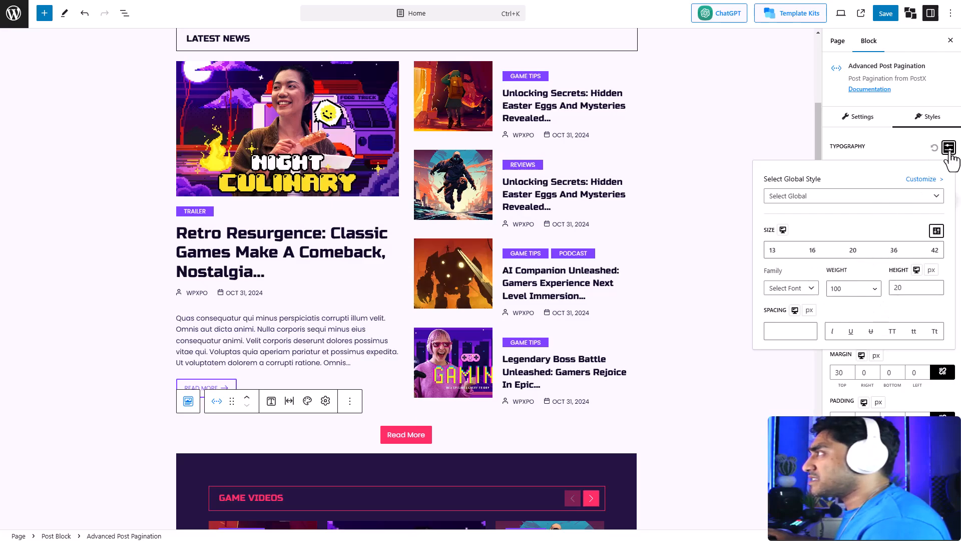
pyautogui.click(948, 147)
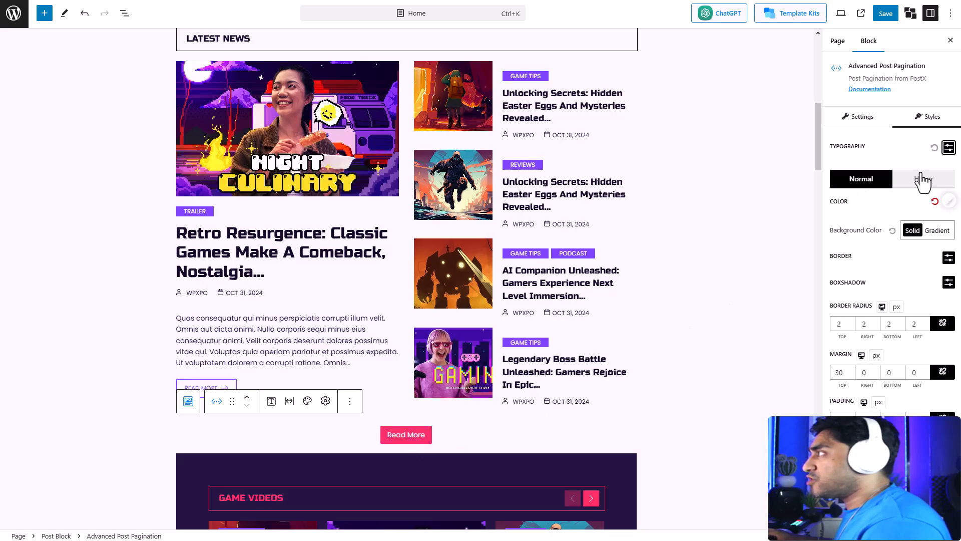
# Give the button pink preset text colour and a white preset background.
pyautogui.click(948, 200)
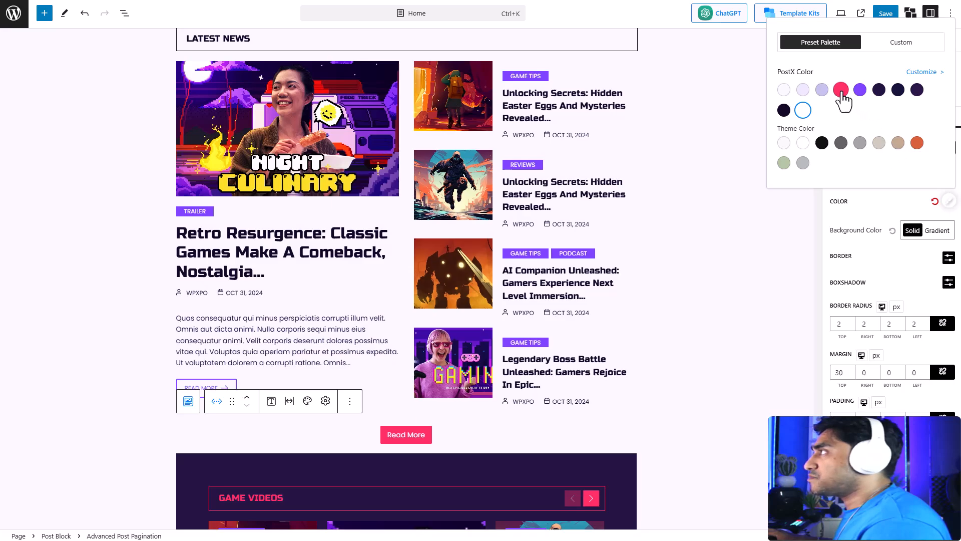
pyautogui.click(840, 89)
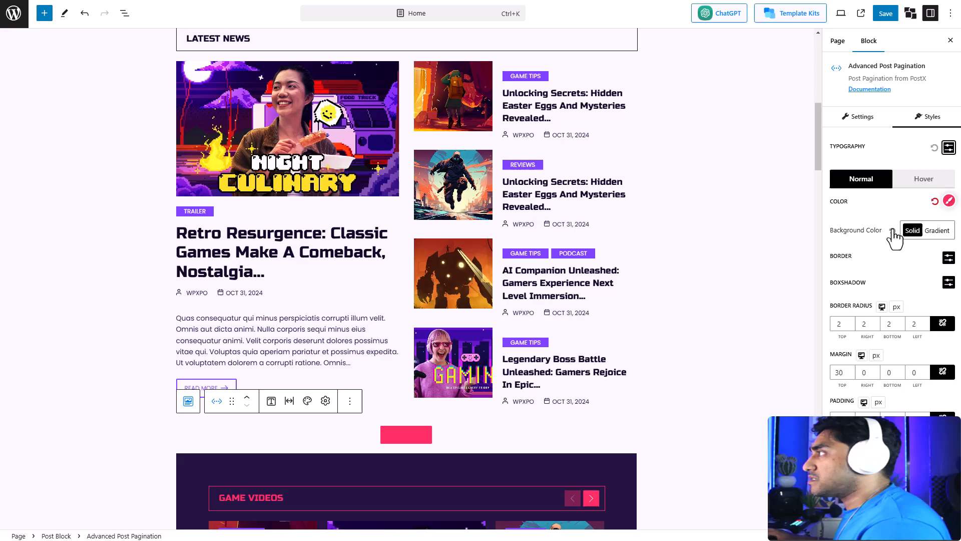
pyautogui.click(911, 229)
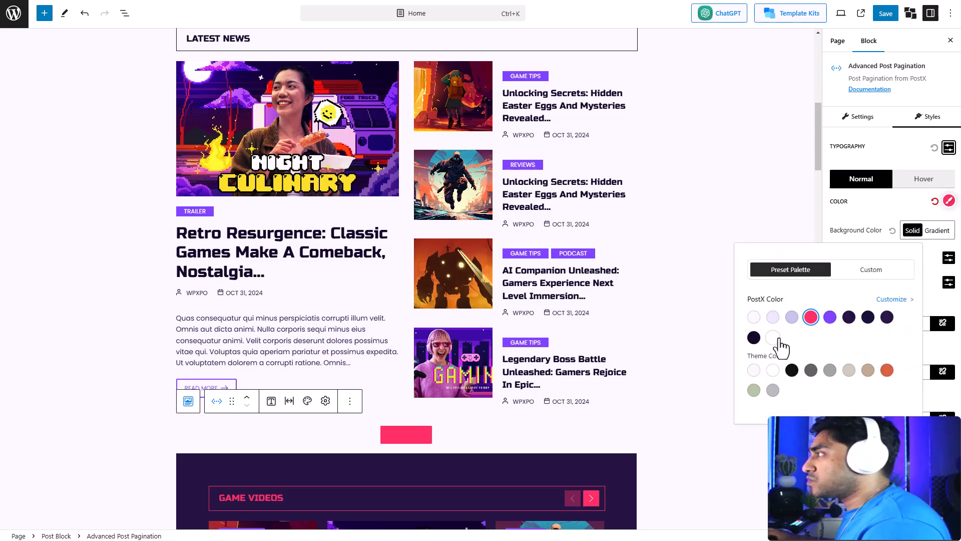
pyautogui.click(773, 336)
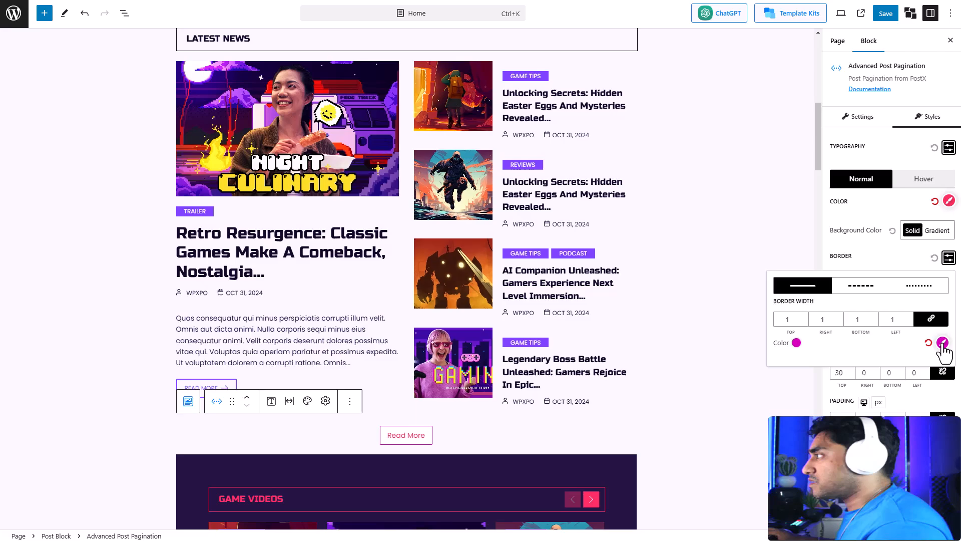
# Add a blue box shadow with offsets, blur and spread of 1 to the button.
pyautogui.click(942, 342)
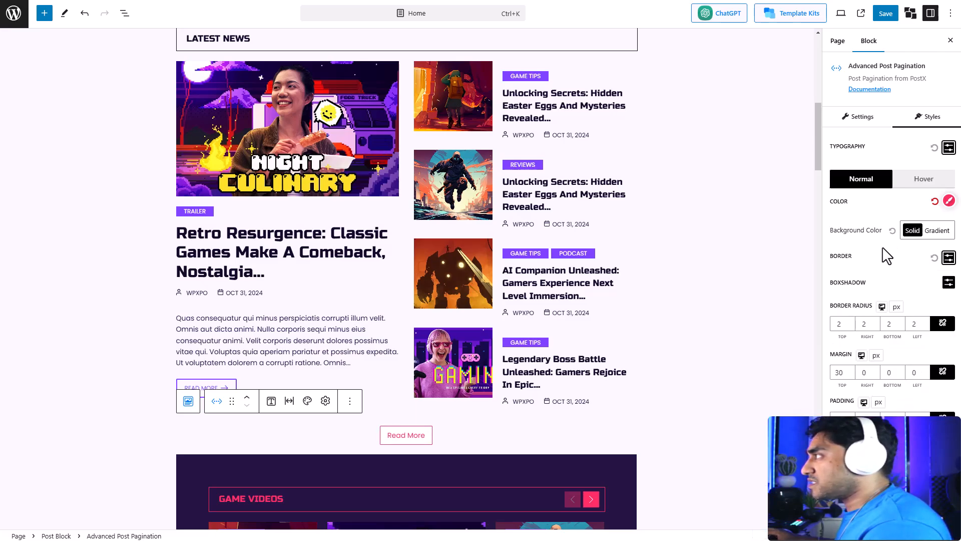
pyautogui.moveTo(907, 296)
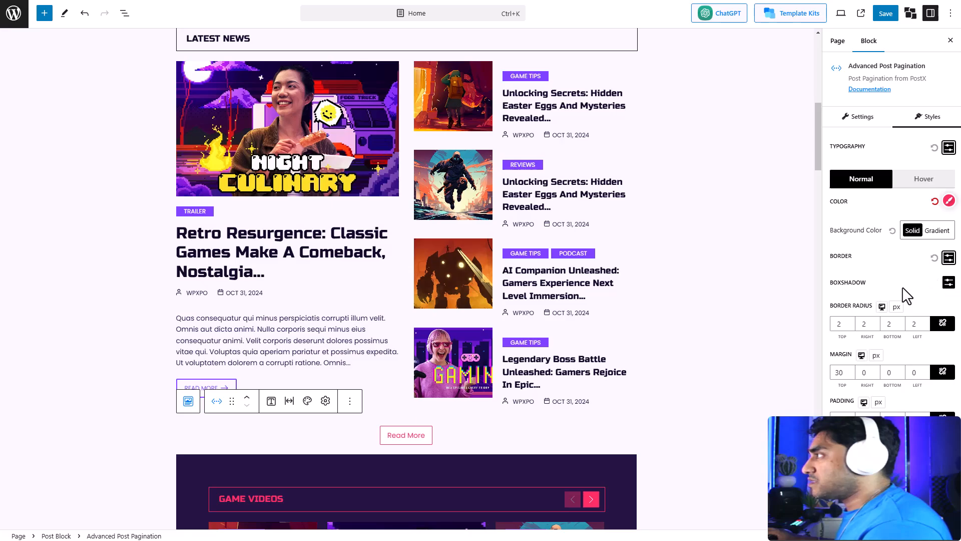
pyautogui.click(948, 282)
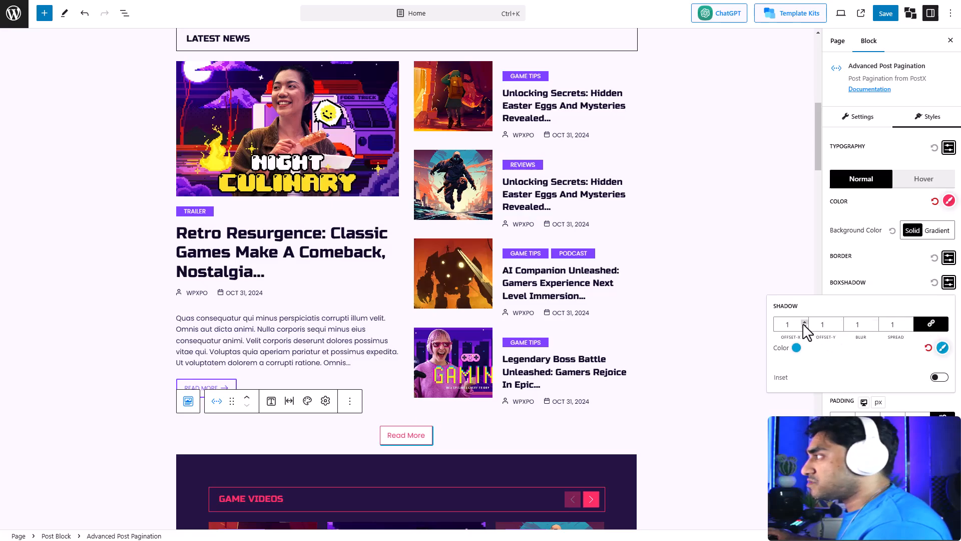
pyautogui.click(797, 347)
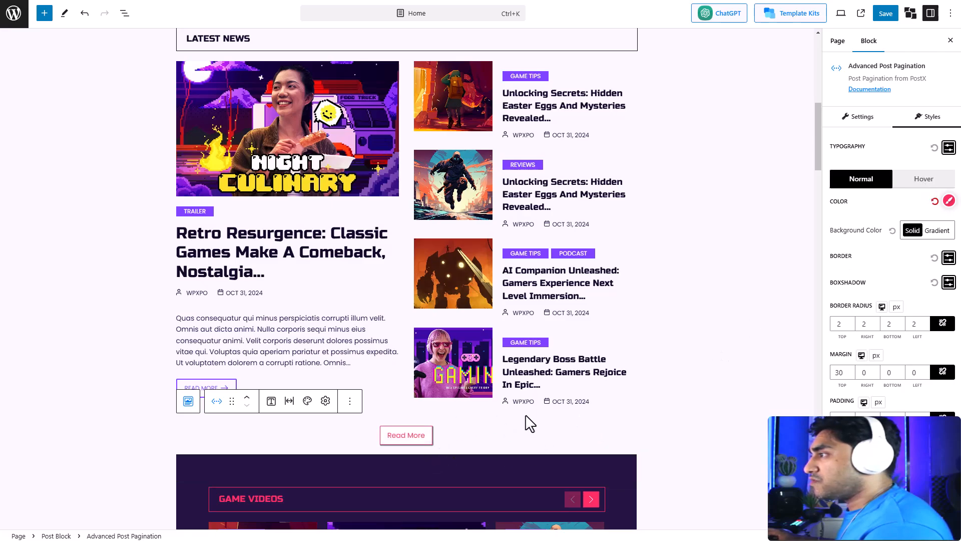
pyautogui.click(923, 178)
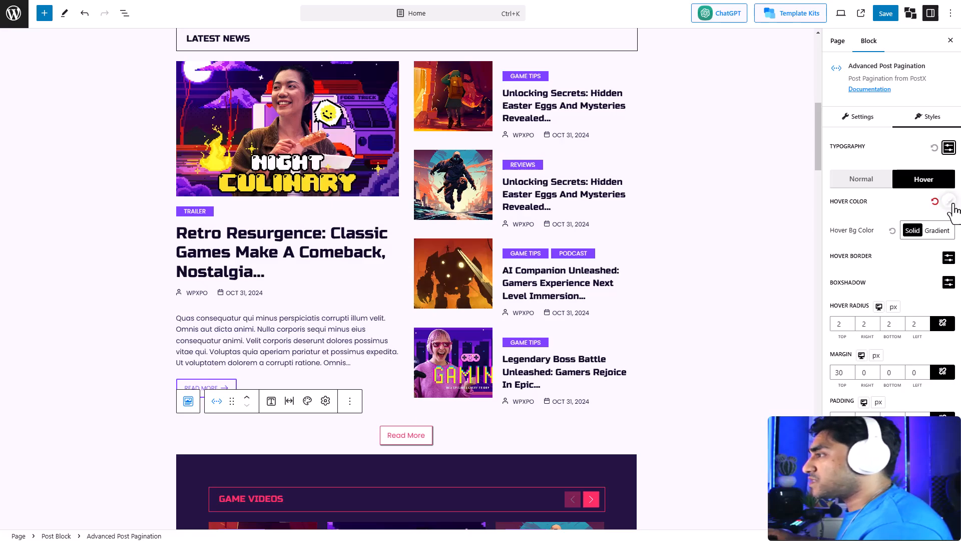
# Set hover text colour to yellow E9E34B and a dark preset hover background.
pyautogui.click(948, 201)
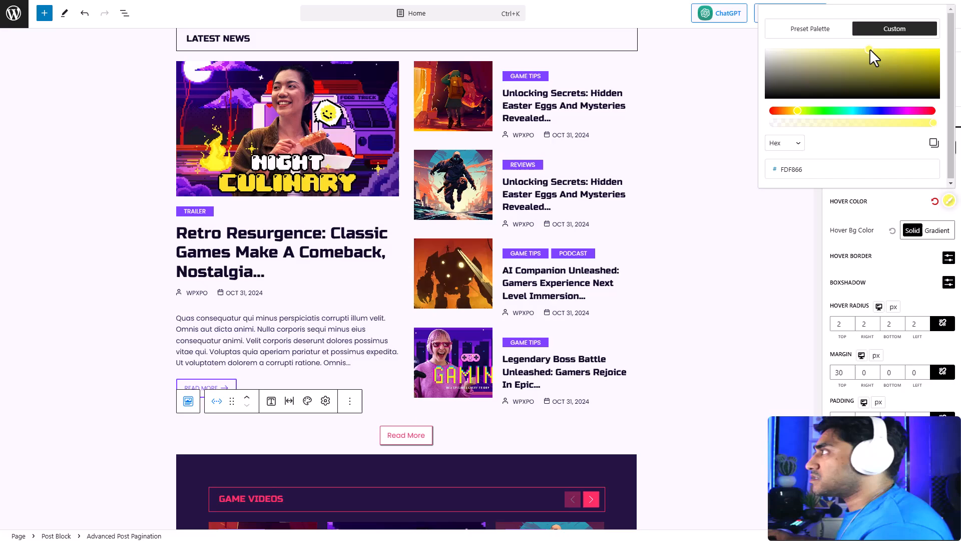
pyautogui.click(882, 53)
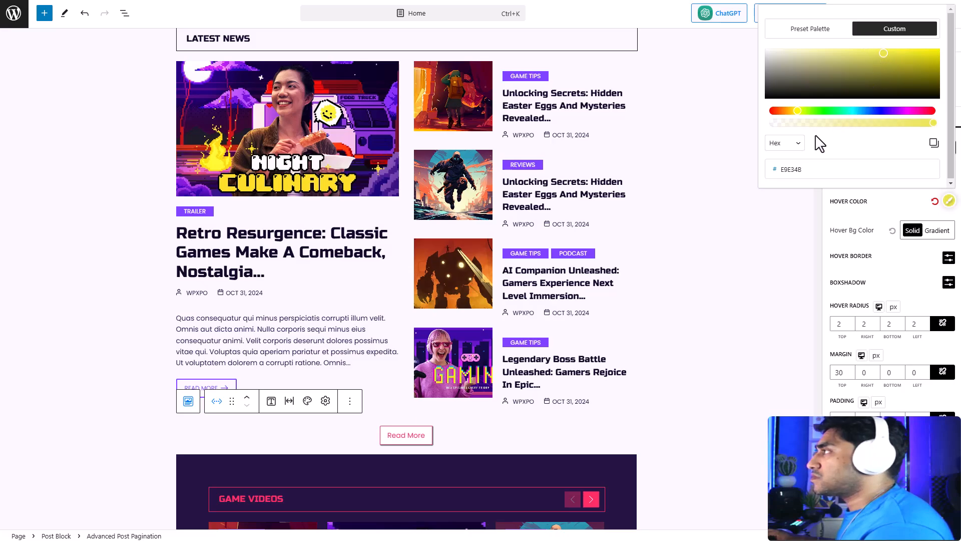
pyautogui.moveTo(887, 218)
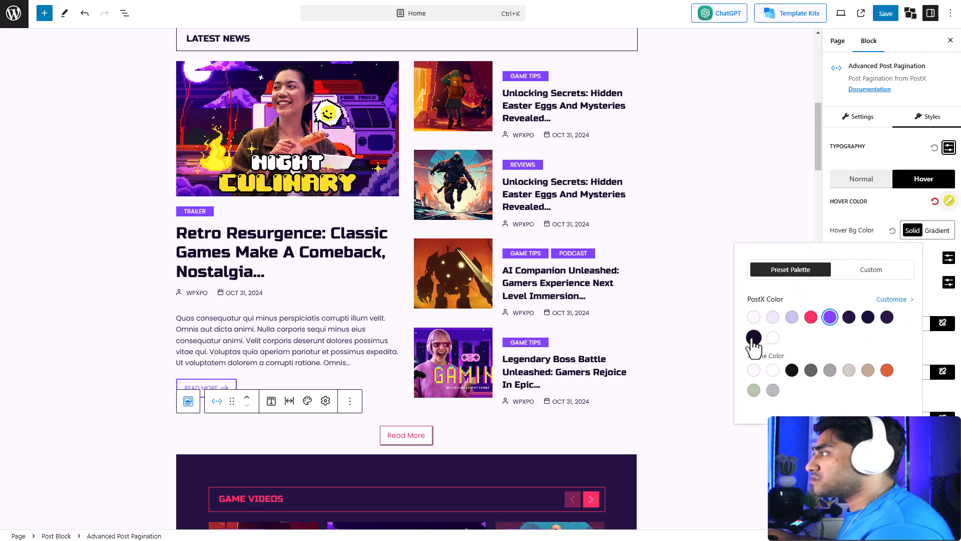
pyautogui.click(754, 337)
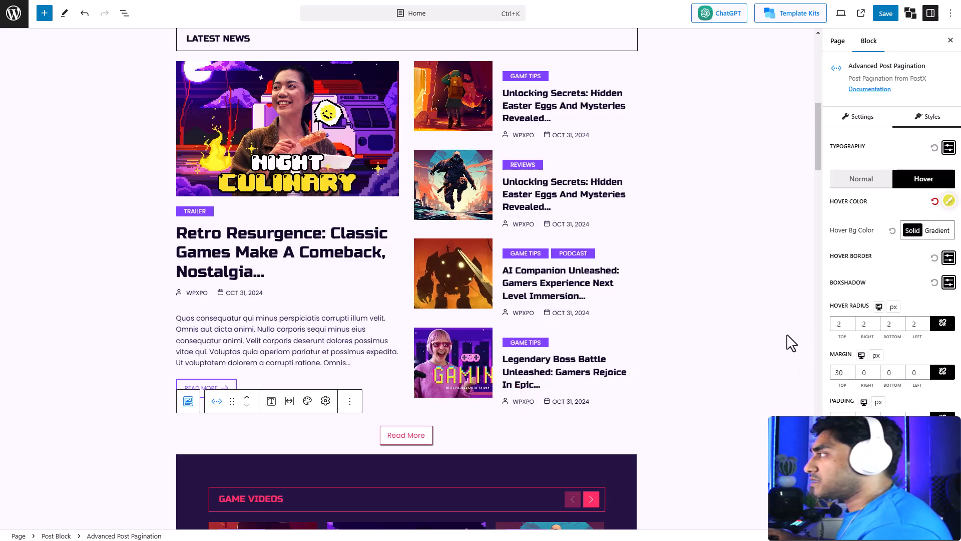
pyautogui.moveTo(870, 361)
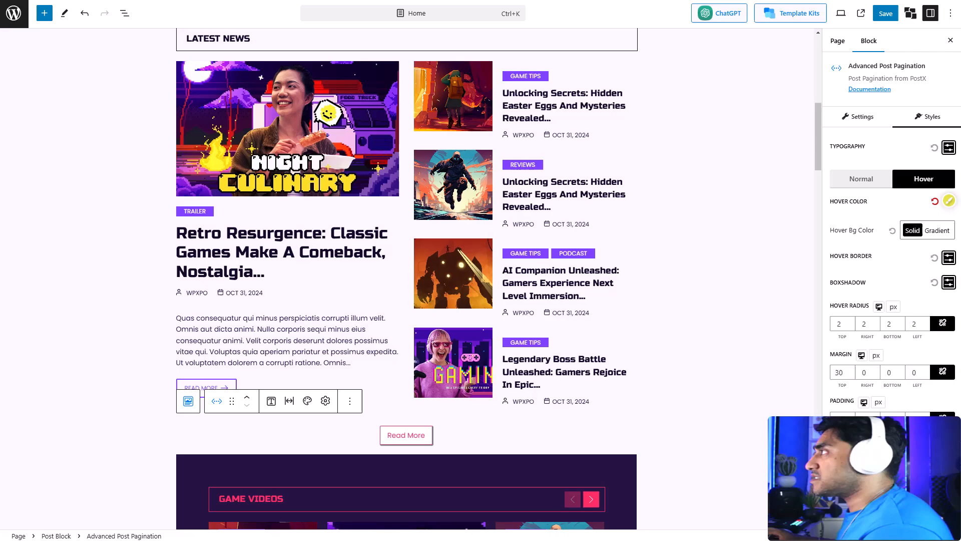
pyautogui.moveTo(398, 407)
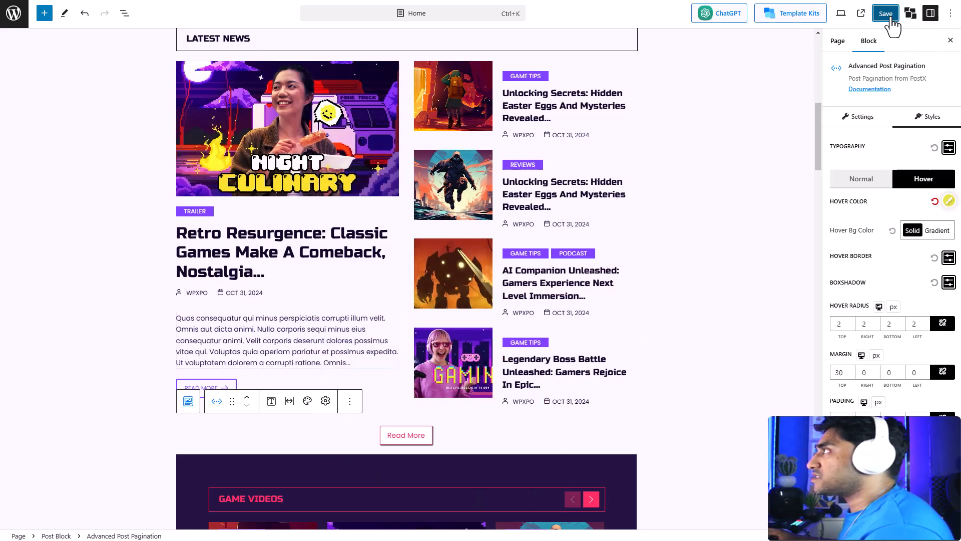
# Save the page and check the live Read More button loads more Latest News posts.
pyautogui.click(885, 13)
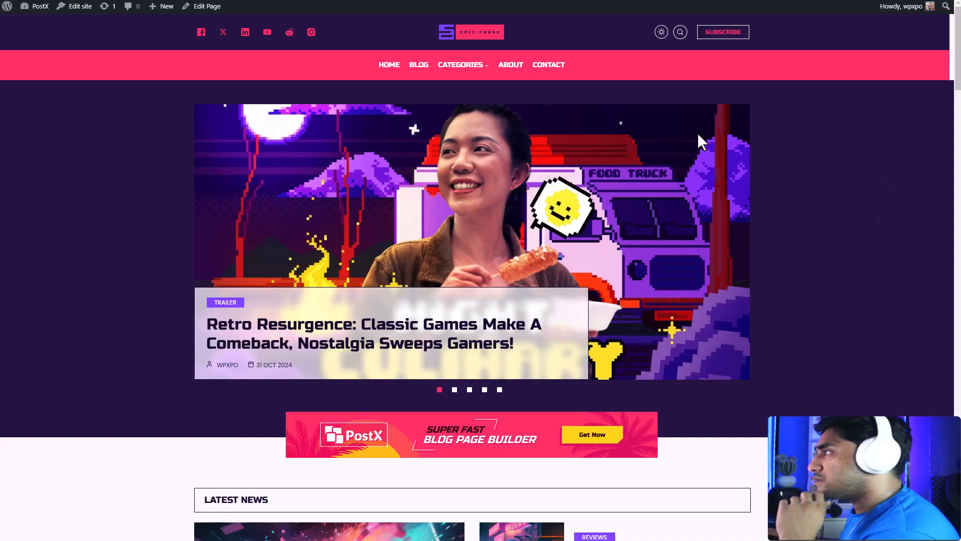
pyautogui.scroll(-3)
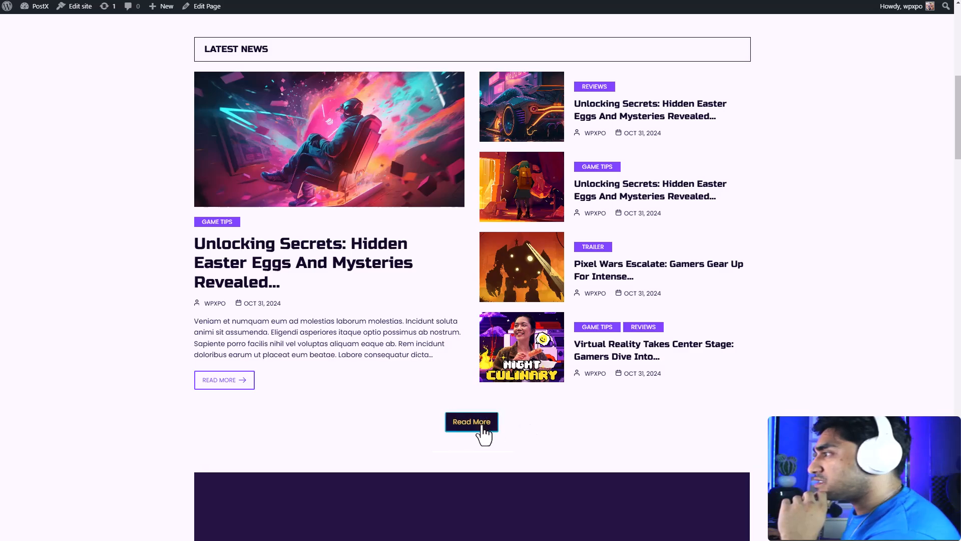
pyautogui.scroll(-3)
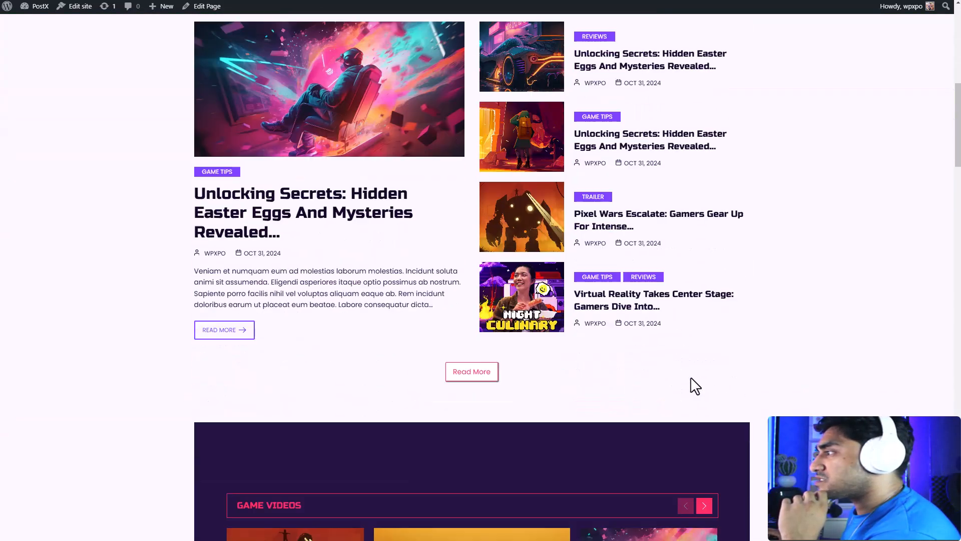
pyautogui.scroll(-3)
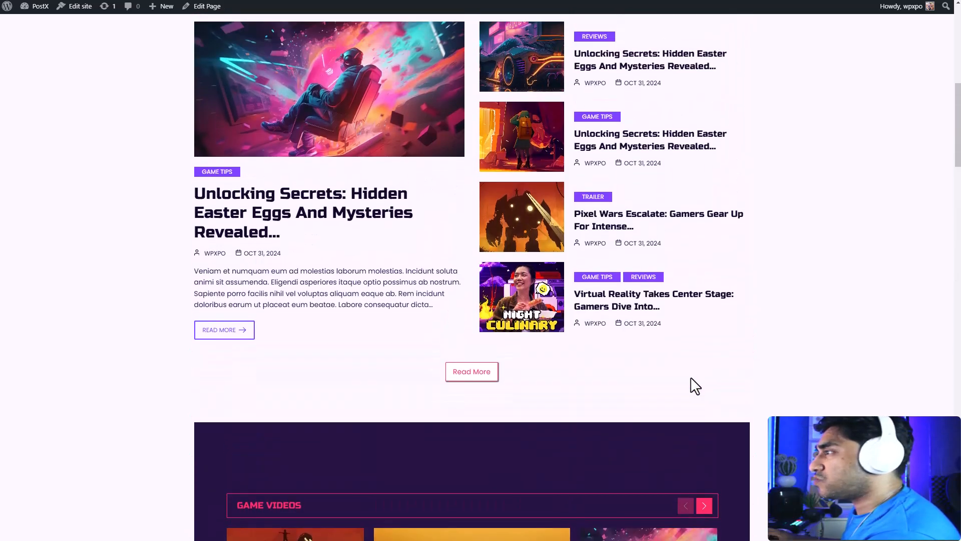
pyautogui.moveTo(660, 386)
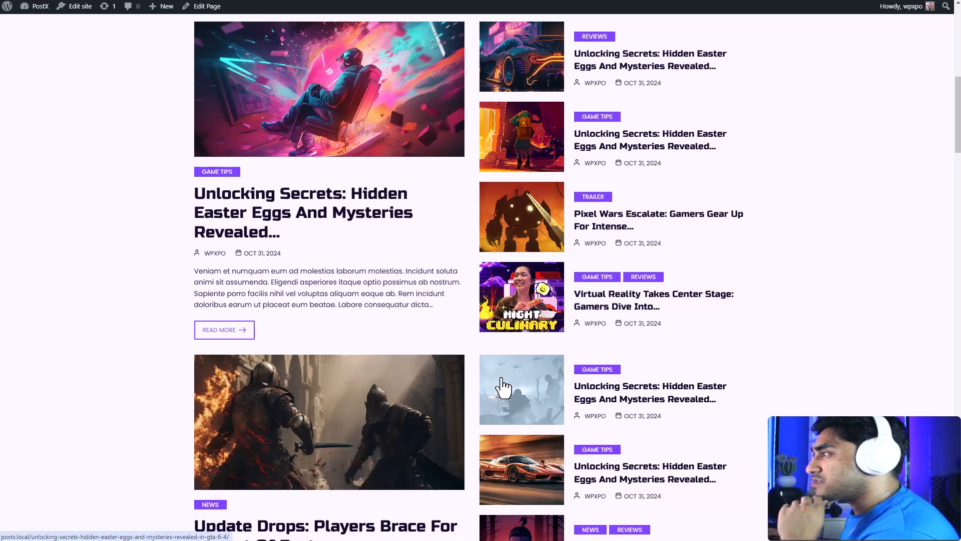
pyautogui.scroll(-3)
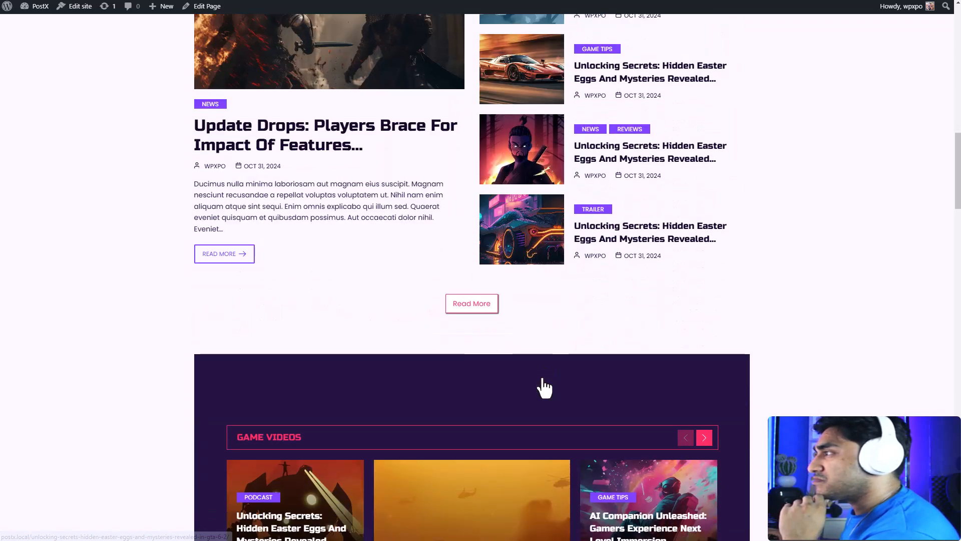
pyautogui.scroll(3)
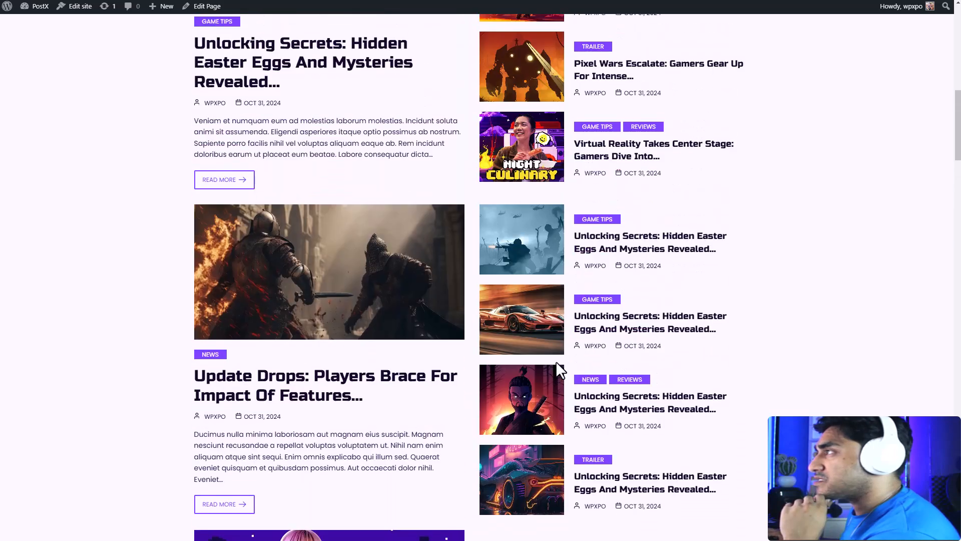